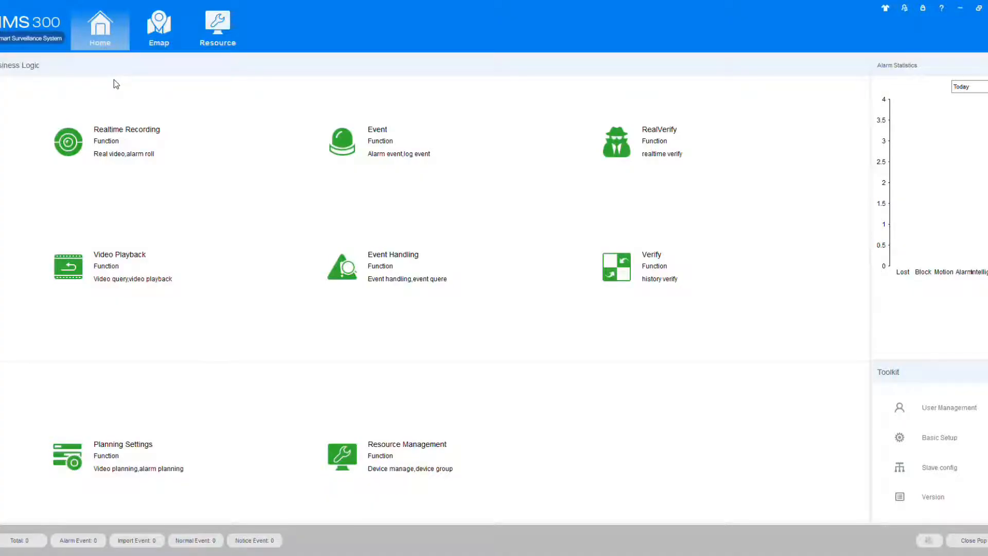
{"action": "mouse_move", "coordinate": [168, 101]}
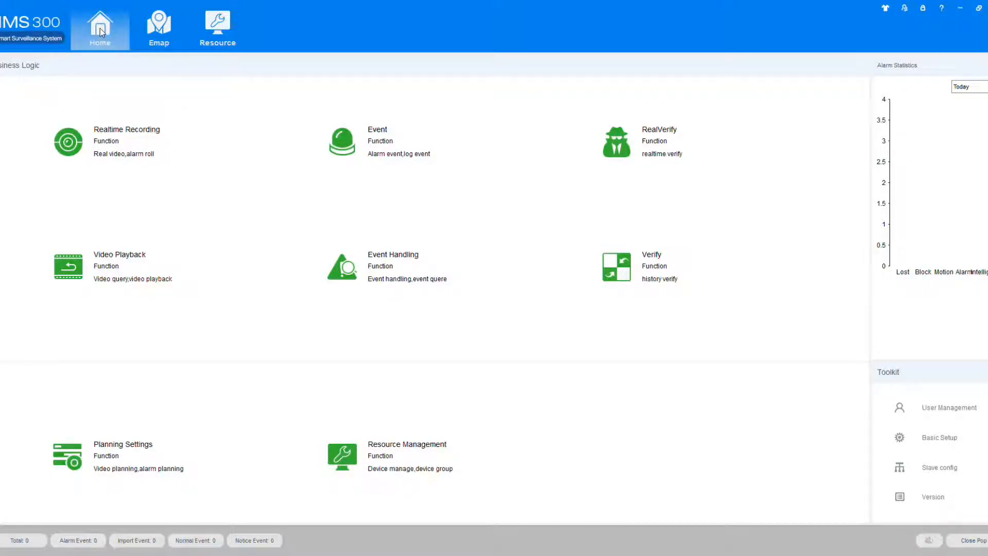
{"action": "mouse_move", "coordinate": [317, 369]}
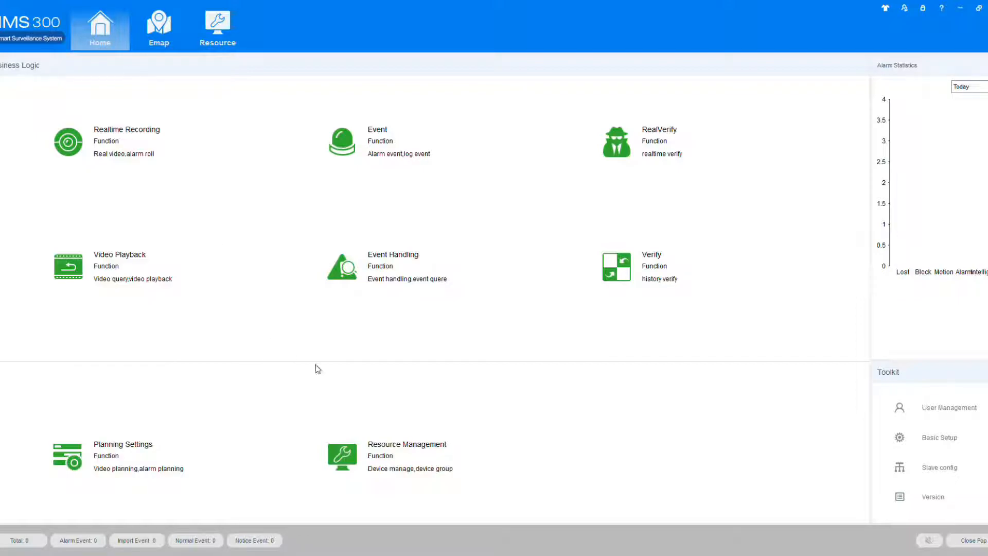
Go to Resource Management to show the online and managed encoder device lists
{"action": "left_click", "coordinate": [217, 26]}
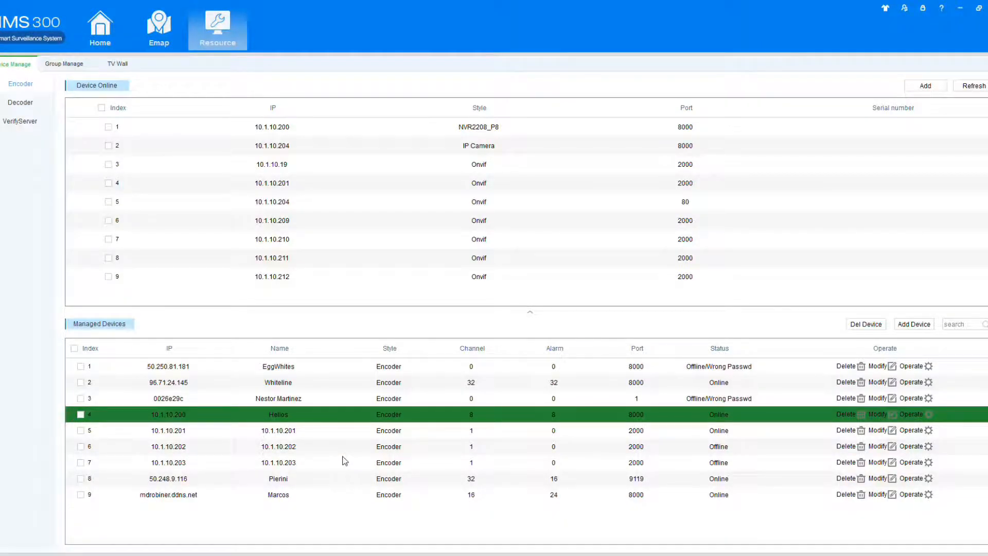
{"action": "mouse_move", "coordinate": [751, 316]}
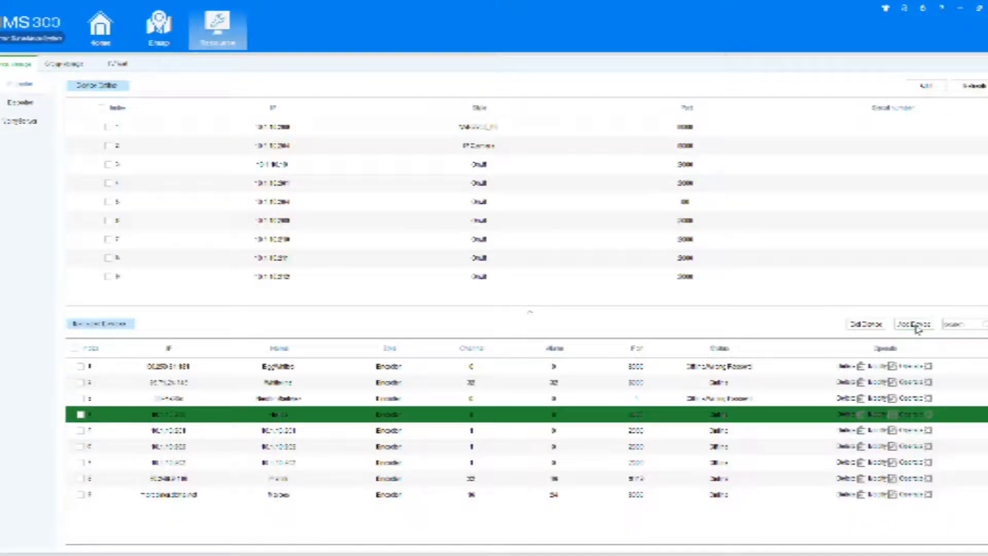
Add a new device named home at IP 10.1.10.200 and enter its password
{"action": "left_click", "coordinate": [915, 323]}
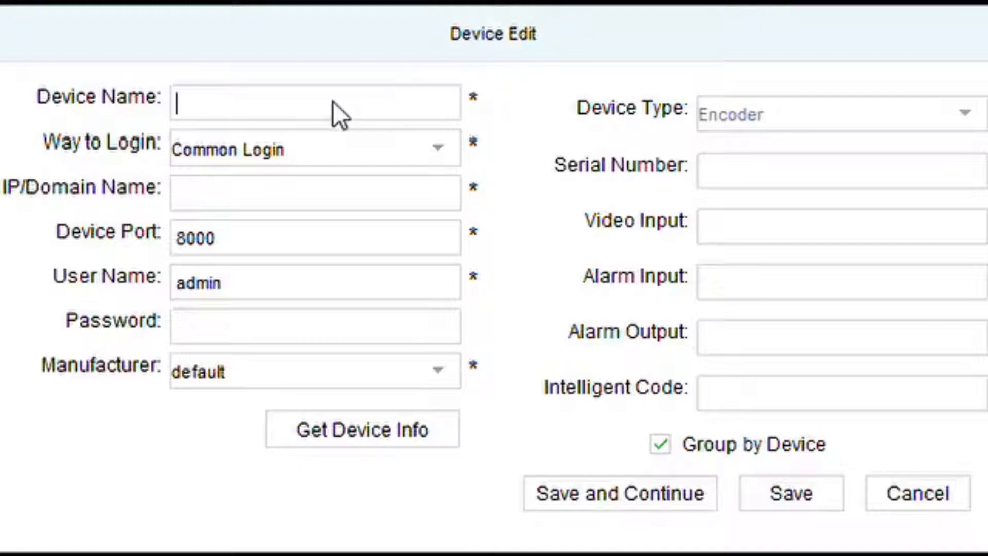
{"action": "type", "text": "home"}
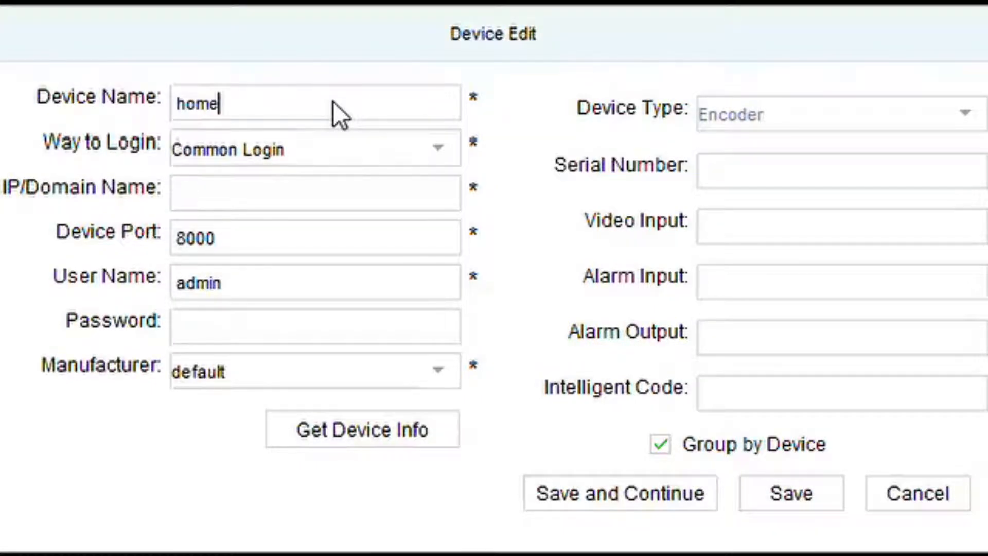
{"action": "mouse_move", "coordinate": [323, 208]}
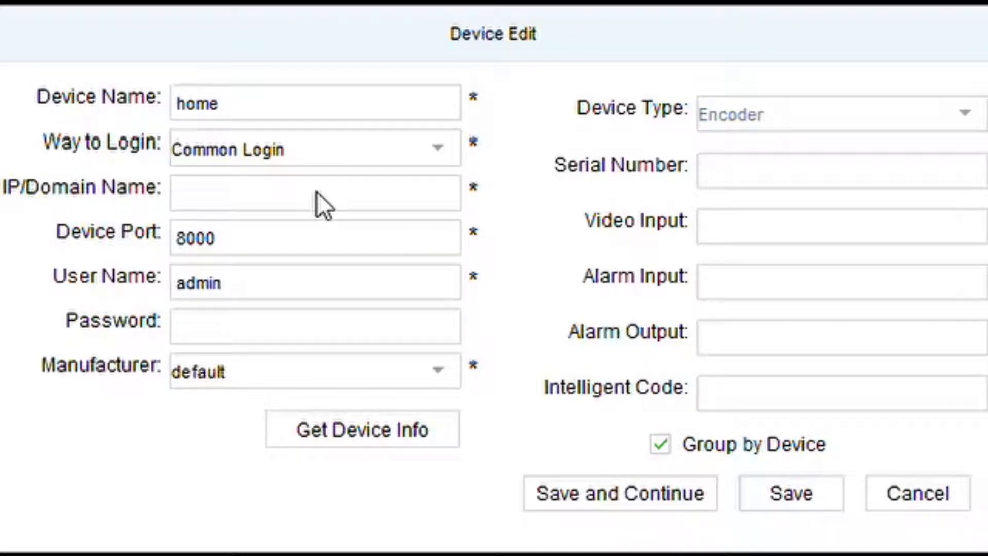
{"action": "mouse_move", "coordinate": [193, 170]}
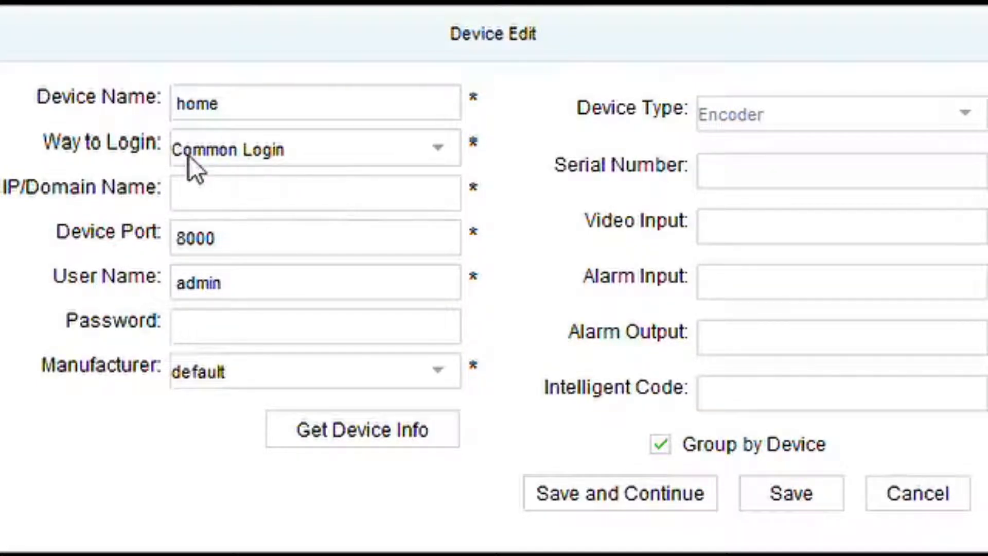
{"action": "mouse_move", "coordinate": [223, 201]}
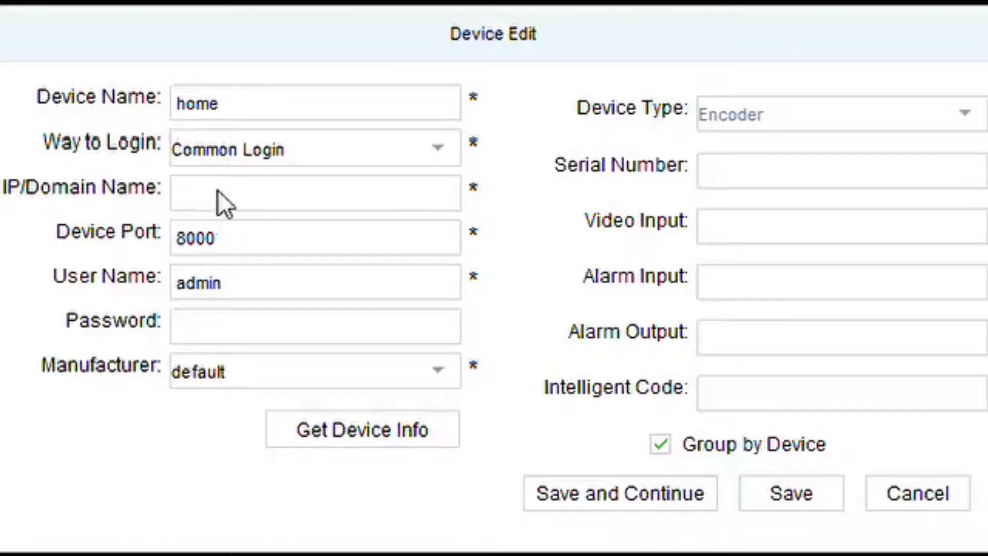
{"action": "type", "text": "10.1.10.200"}
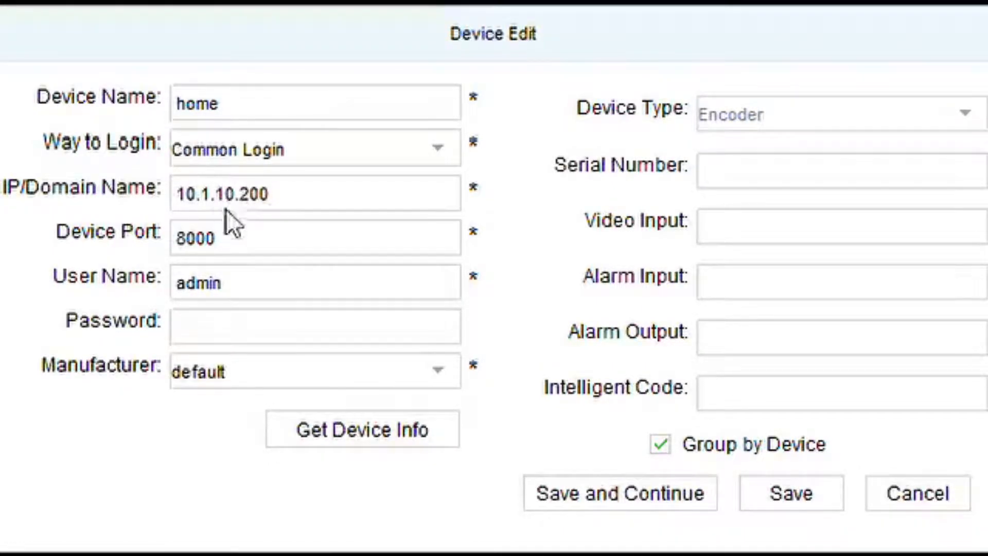
{"action": "left_click", "coordinate": [314, 327]}
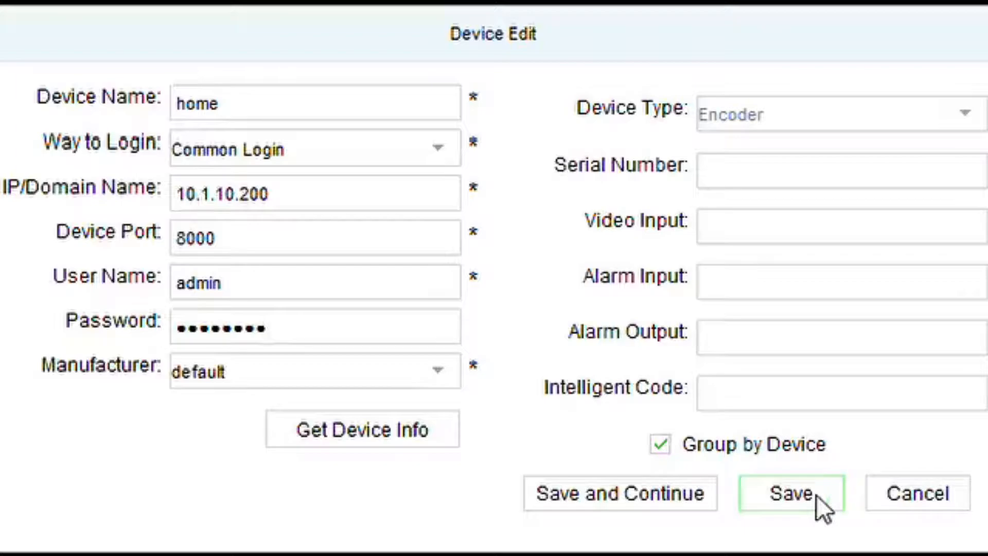
Save the home device so 10.1.10.200 appears as an online managed device
{"action": "left_click", "coordinate": [791, 493]}
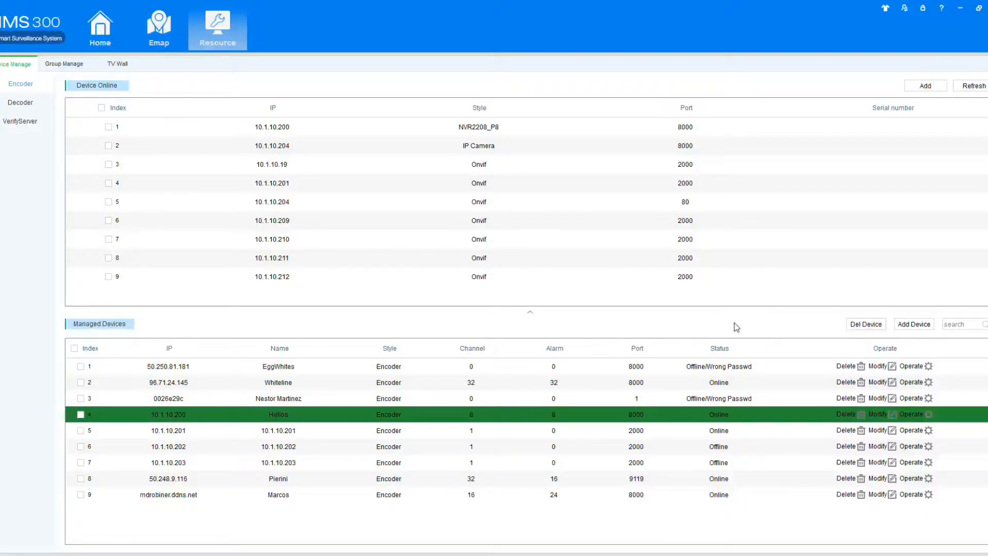
{"action": "mouse_move", "coordinate": [602, 417]}
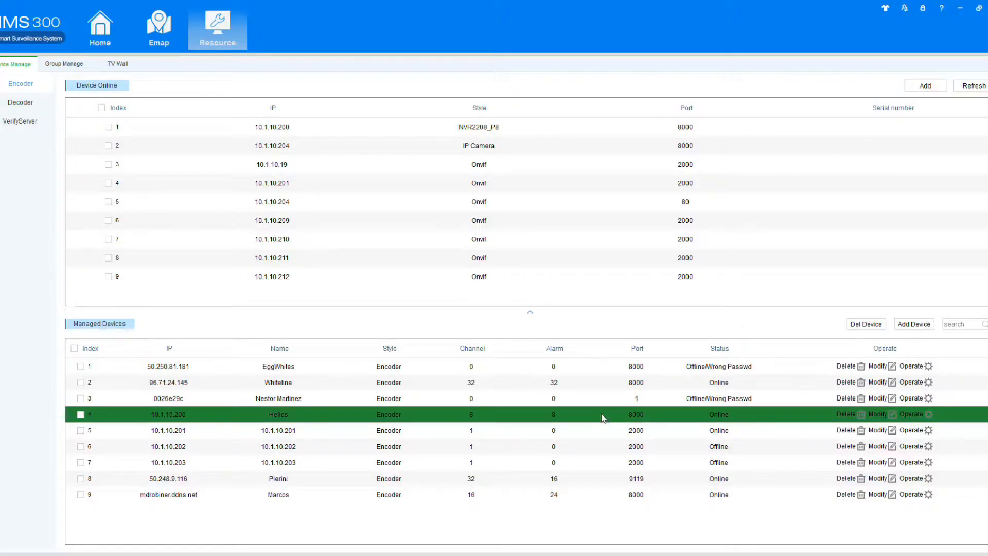
{"action": "mouse_move", "coordinate": [589, 420]}
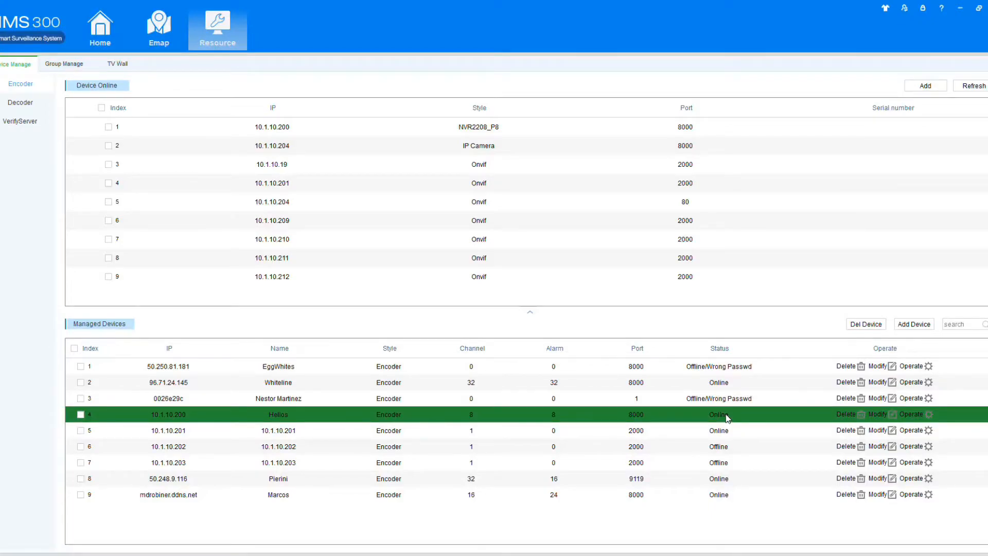
{"action": "mouse_move", "coordinate": [732, 405]}
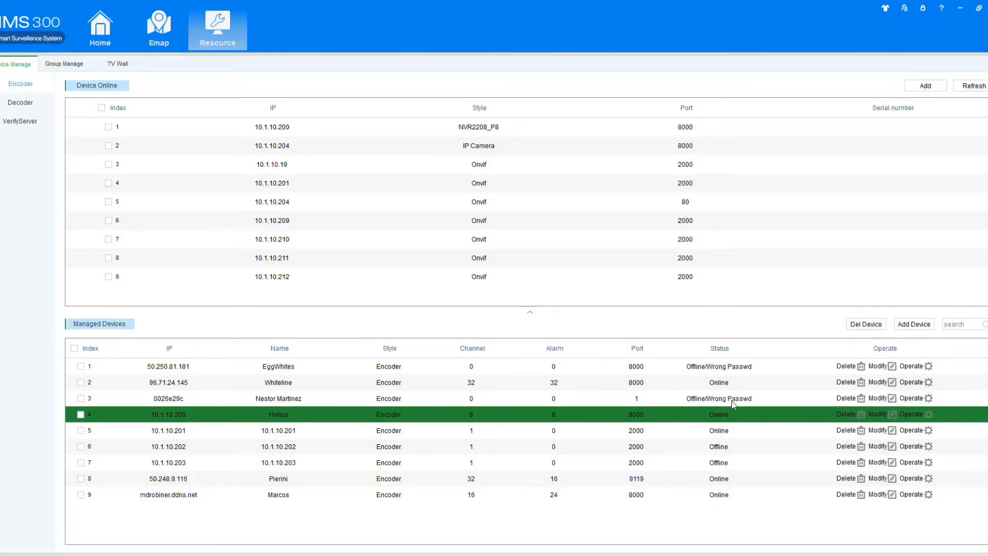